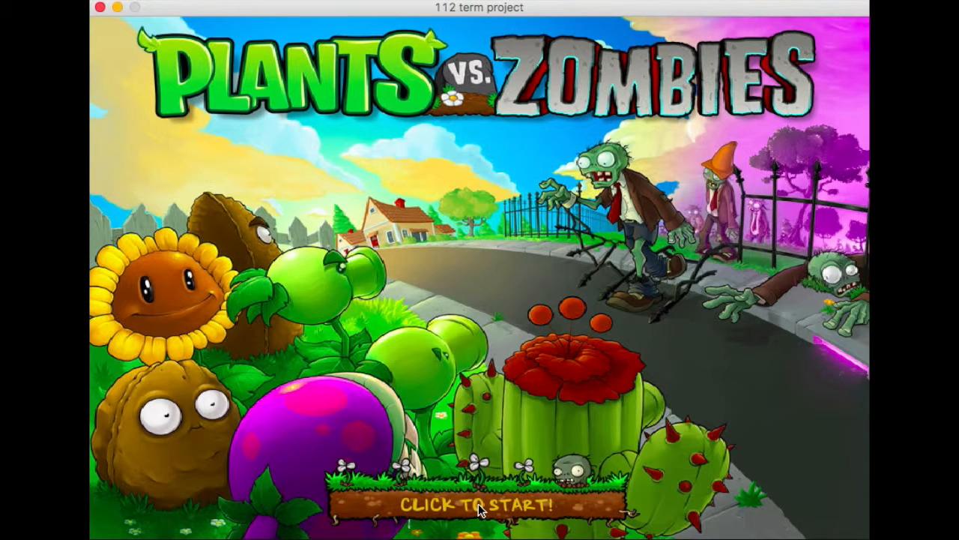
Step: Skip the title and help screens and launch a Mode 1 game with 800 sun
left_click(478, 504)
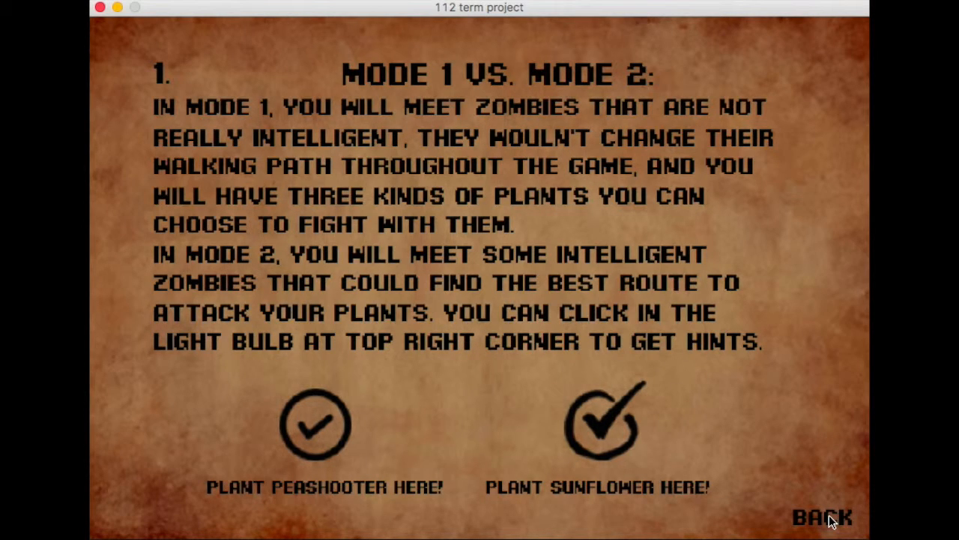
left_click(821, 516)
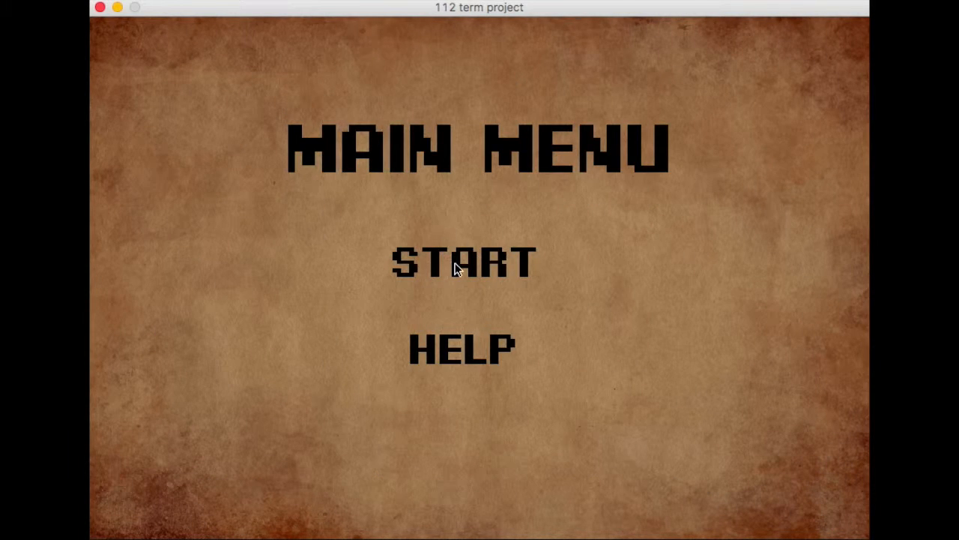
left_click(461, 262)
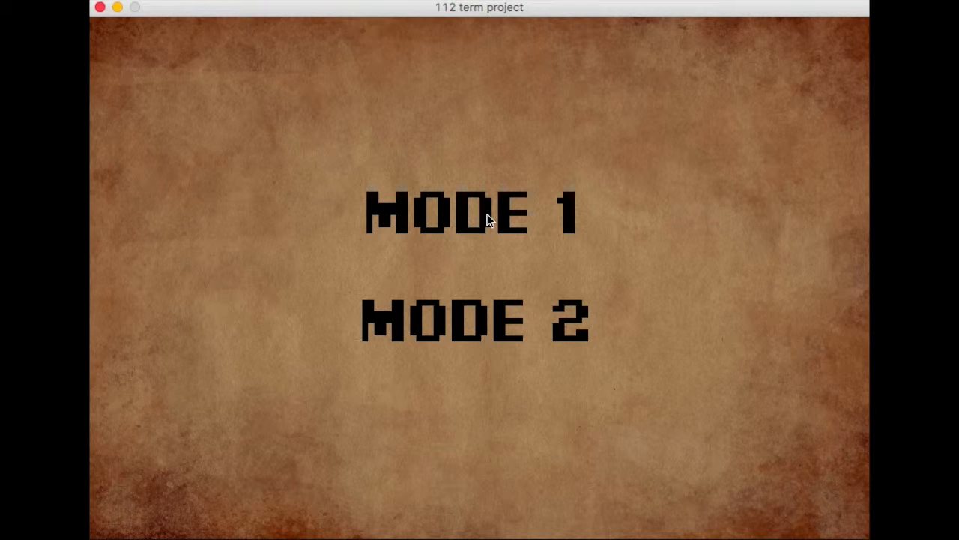
left_click(471, 214)
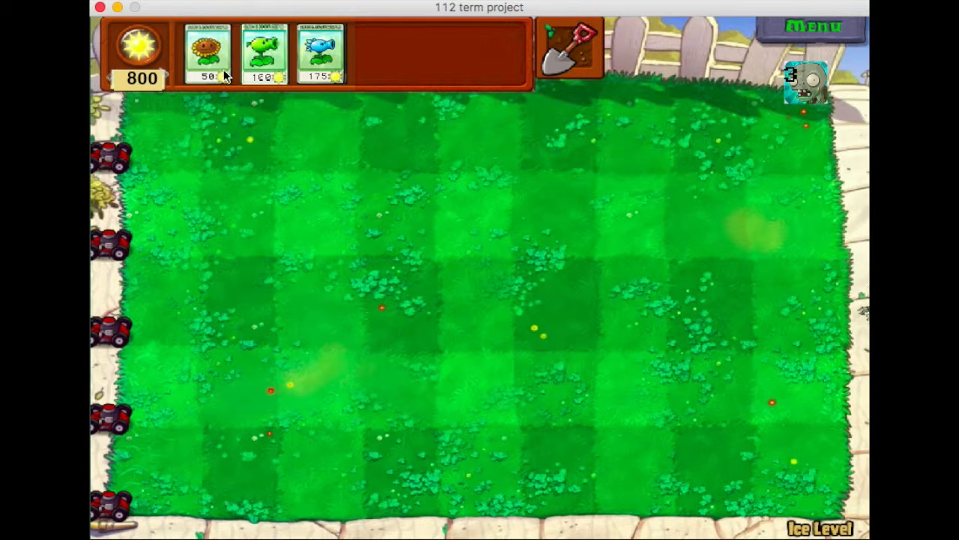
Step: Plant a sunflower, a peashooter and a snow pea on the lawn
left_click(163, 304)
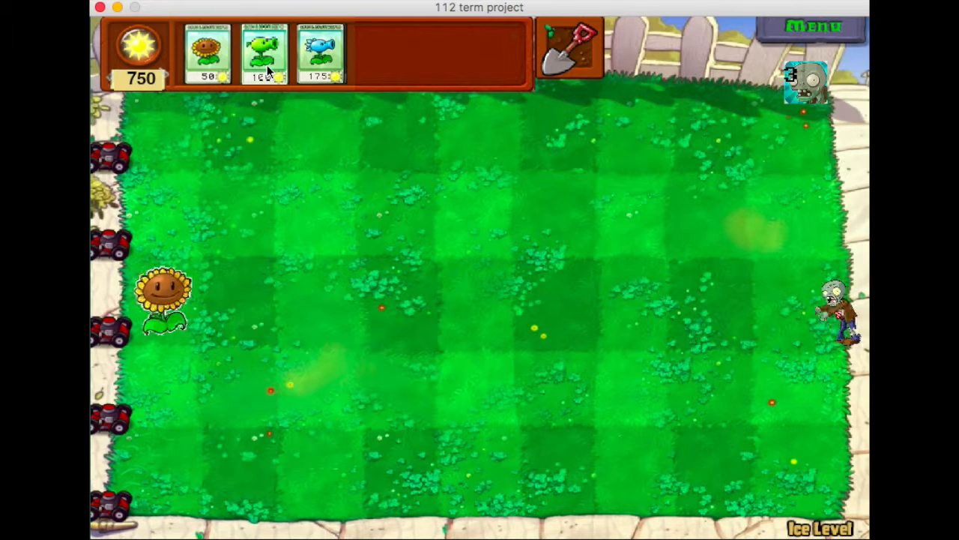
left_click(397, 307)
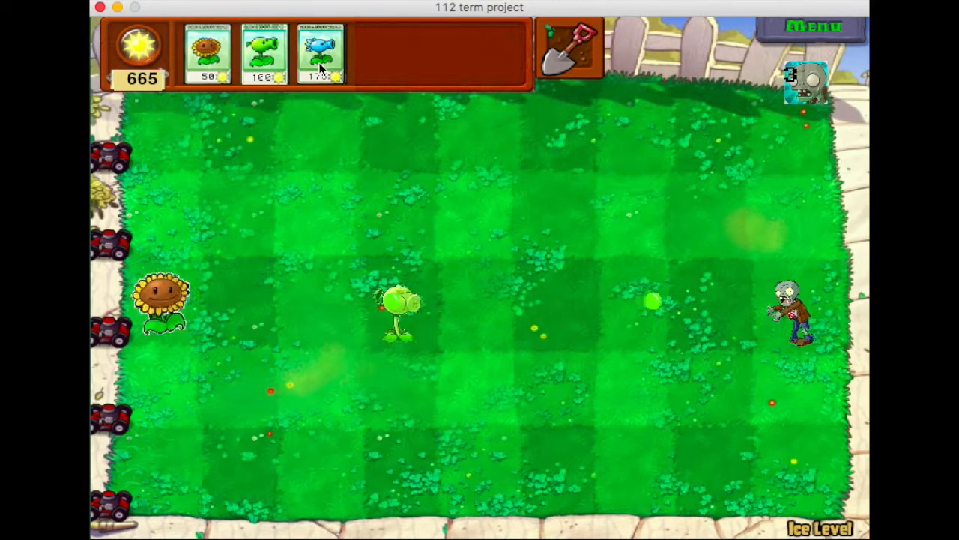
left_click(483, 308)
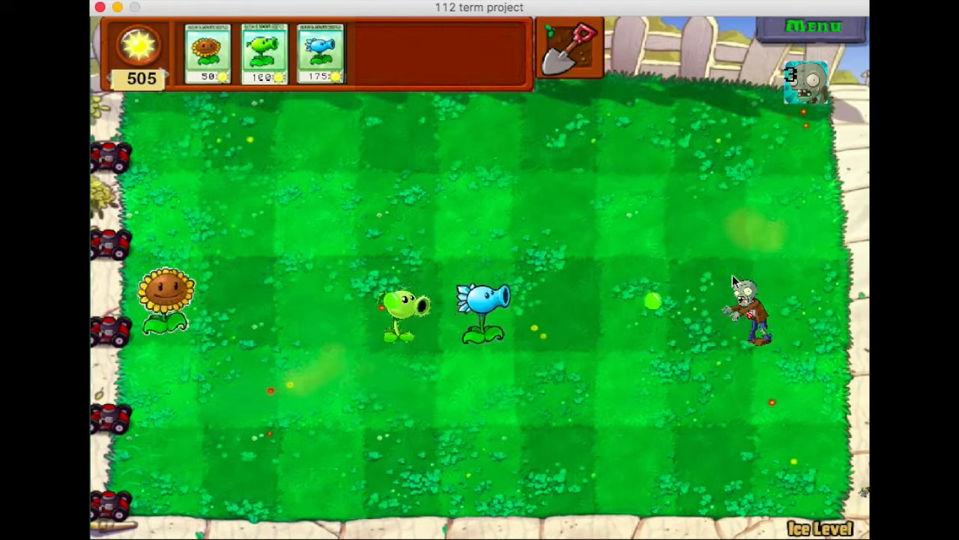
Step: Plant two more sunflowers further along the lawn, then pause the game
left_click(386, 176)
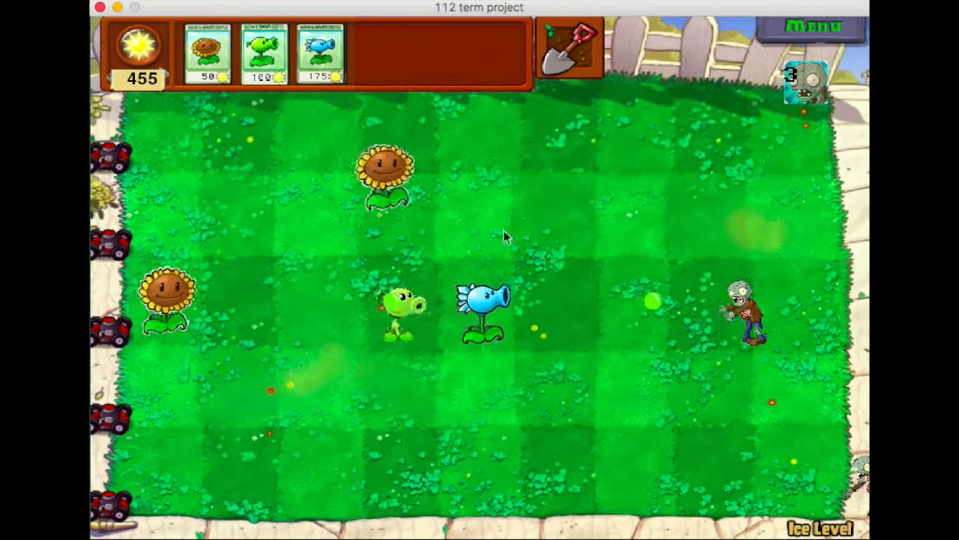
left_click(648, 303)
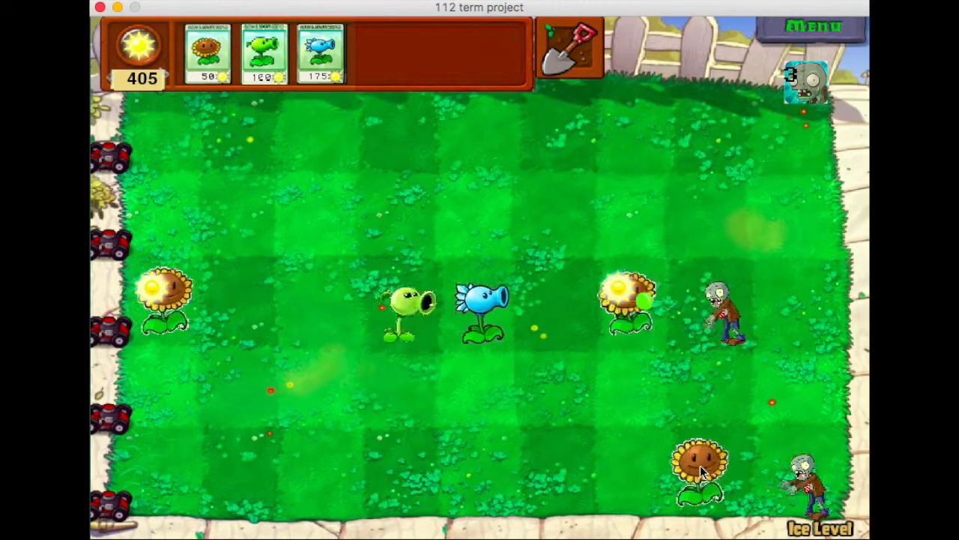
mouse_move(629, 458)
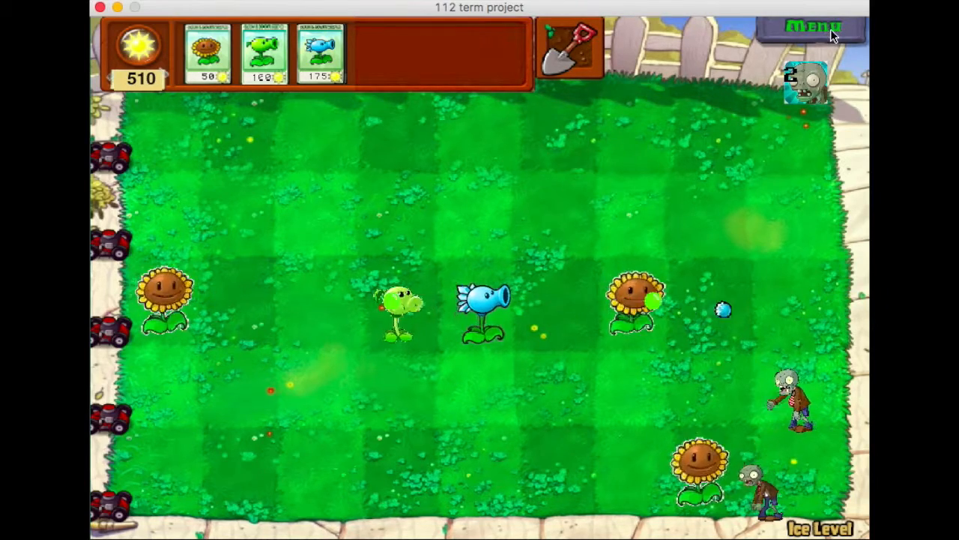
left_click(812, 28)
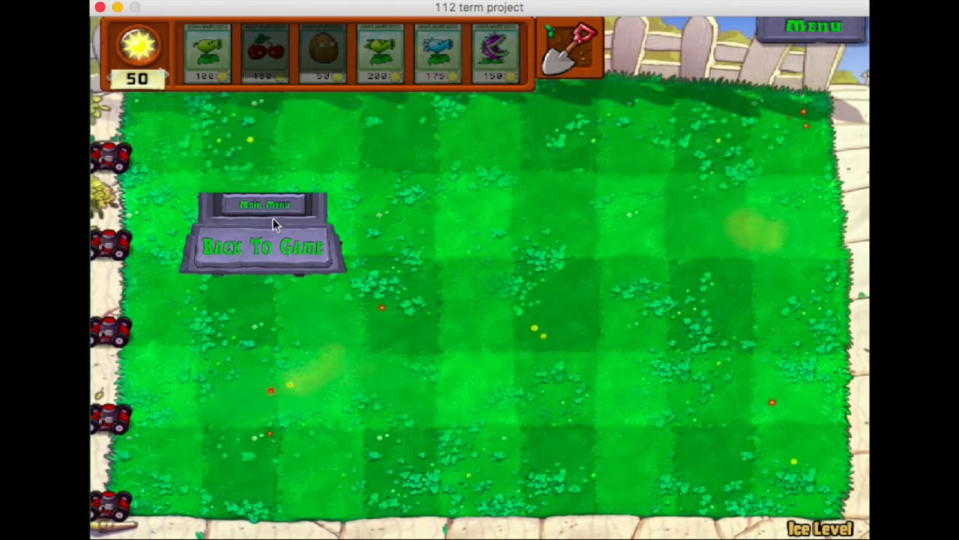
Step: Quit to the main menu and launch a Mode 2 game with 150 sun
left_click(264, 204)
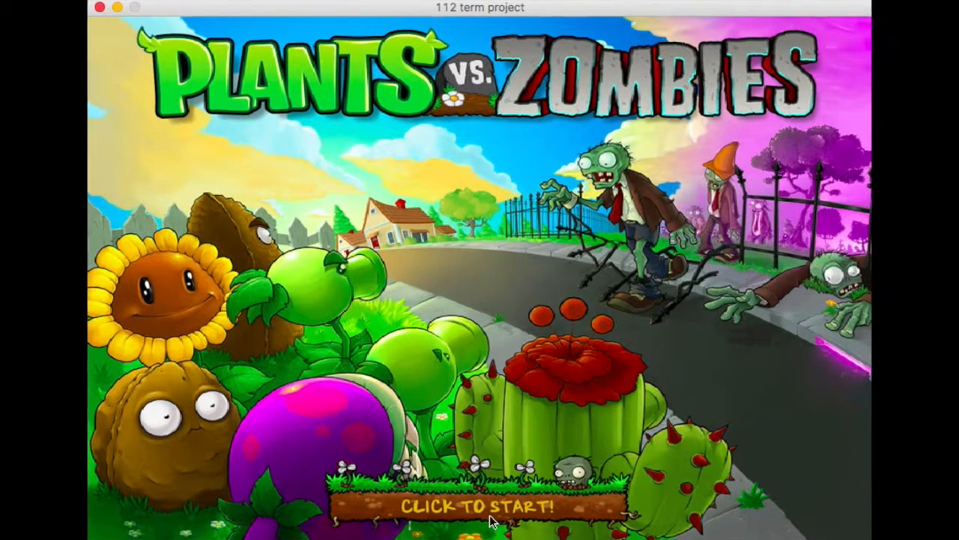
left_click(478, 507)
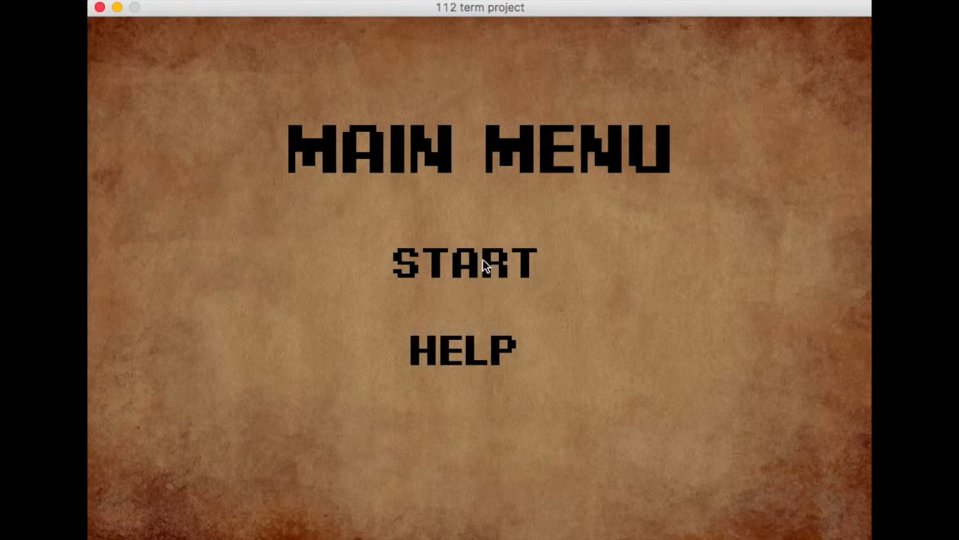
left_click(463, 263)
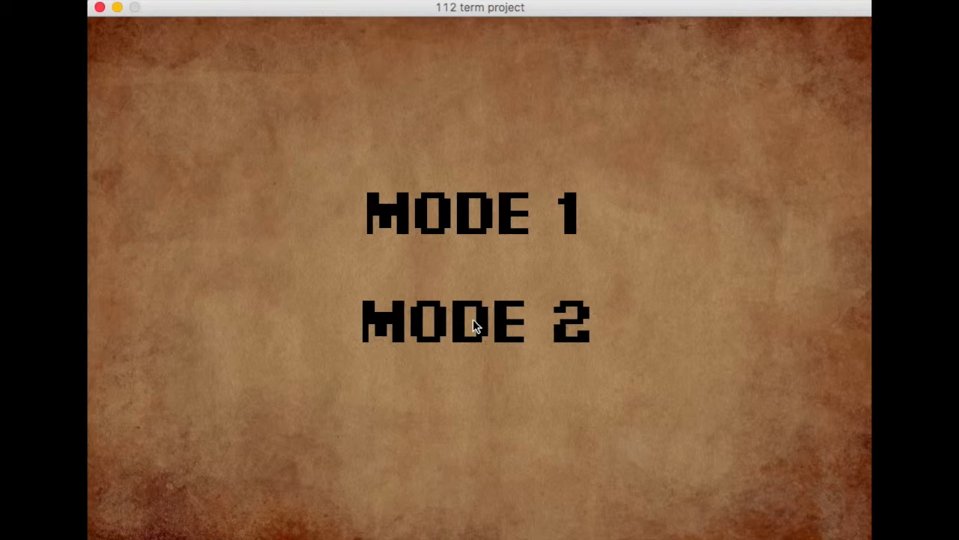
left_click(474, 322)
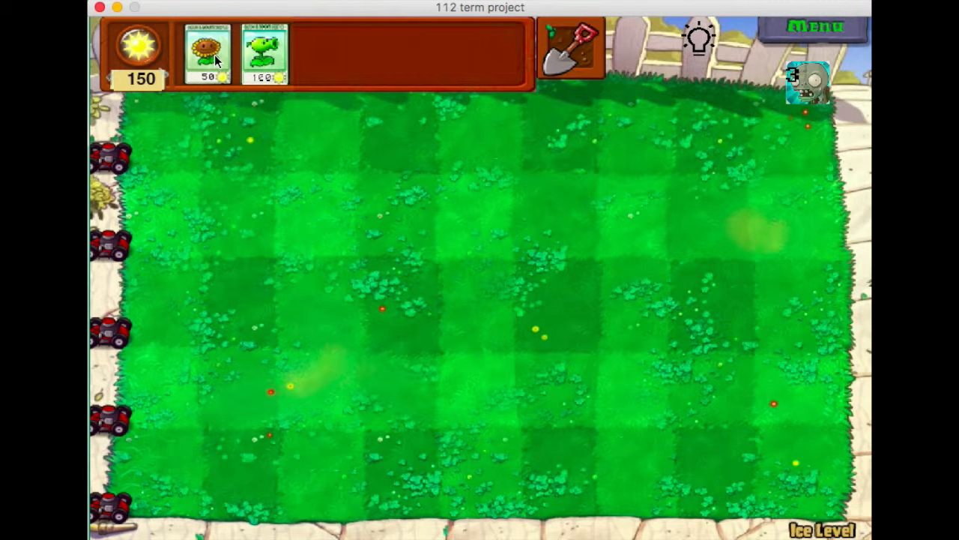
Step: Plant a sunflower from the Sunflower card in the leftmost column
left_click(209, 53)
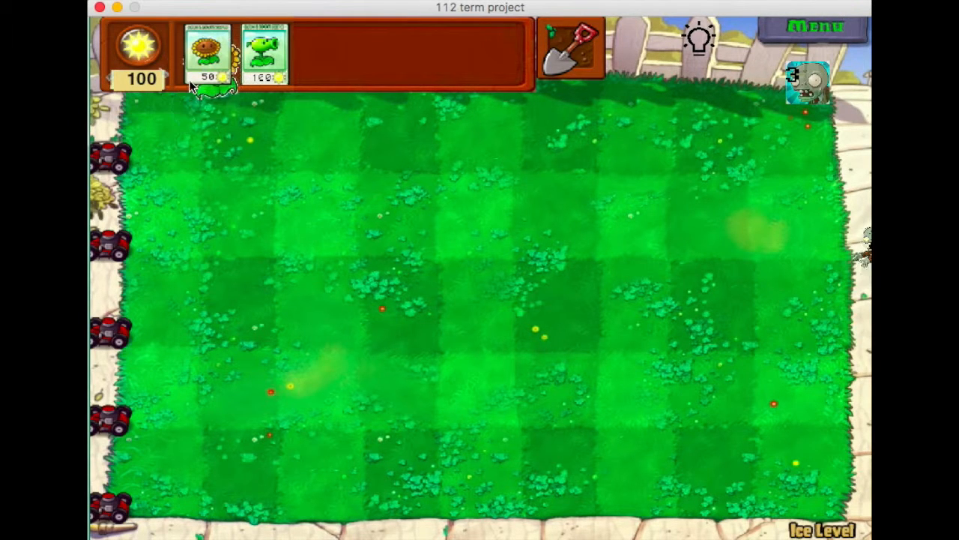
left_click(163, 213)
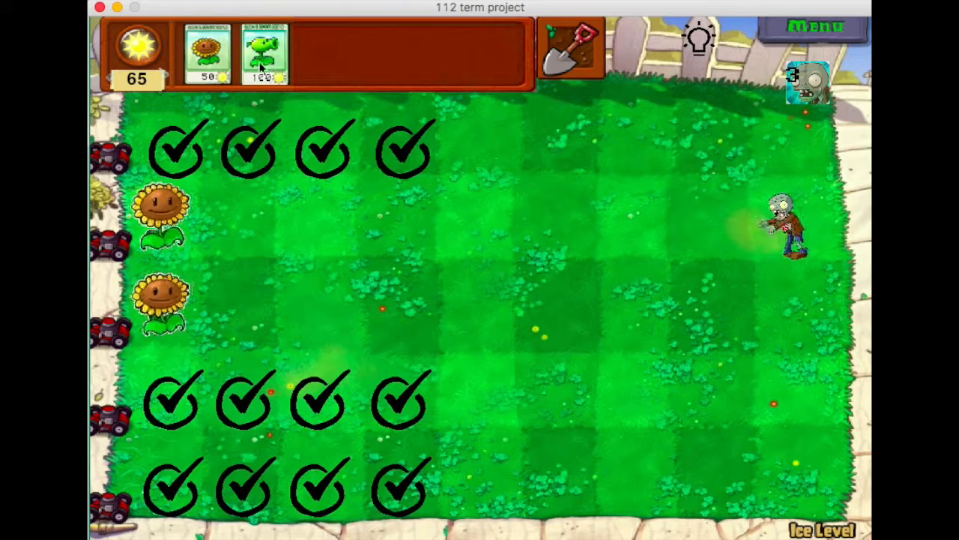
Step: Plant a sunflower in the top row and peashooters in rows 2 and 3, column 2
left_click(169, 146)
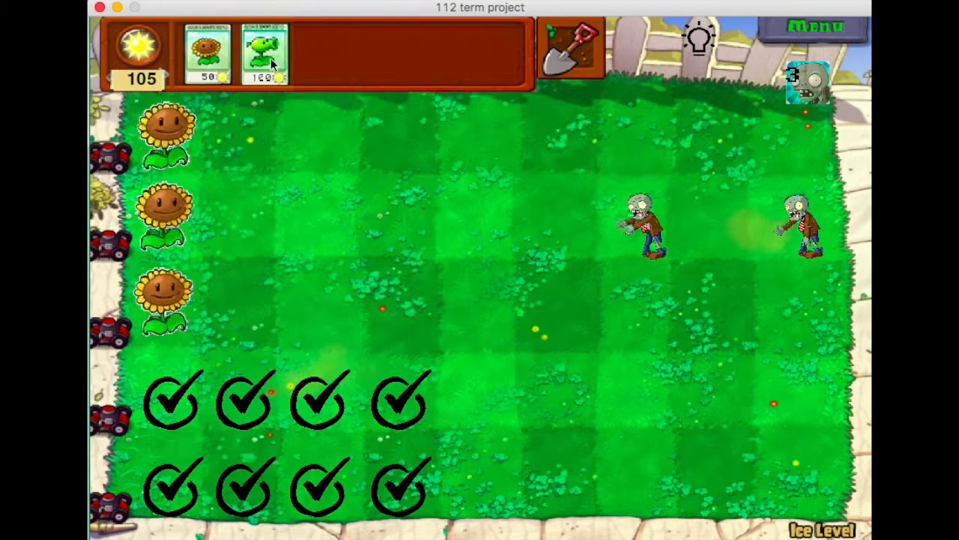
left_click(240, 225)
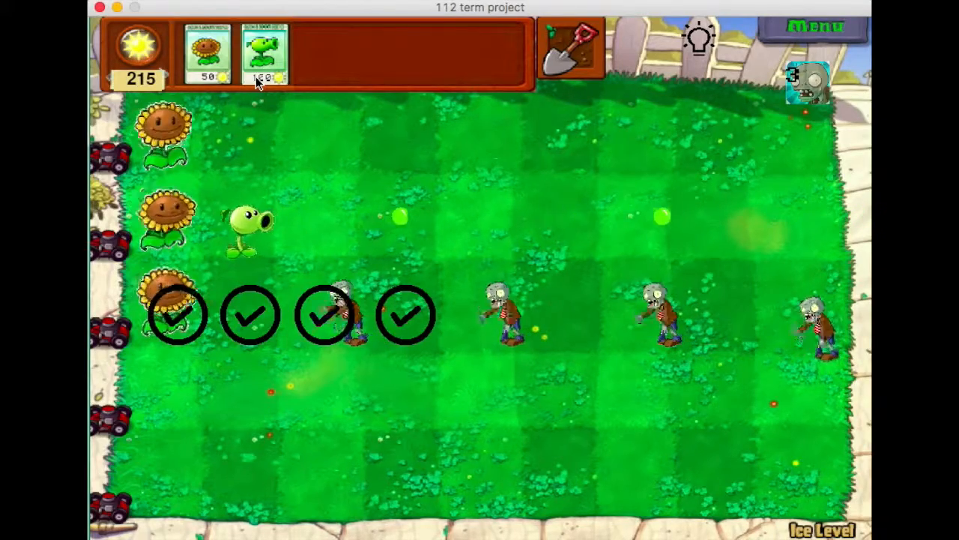
left_click(232, 308)
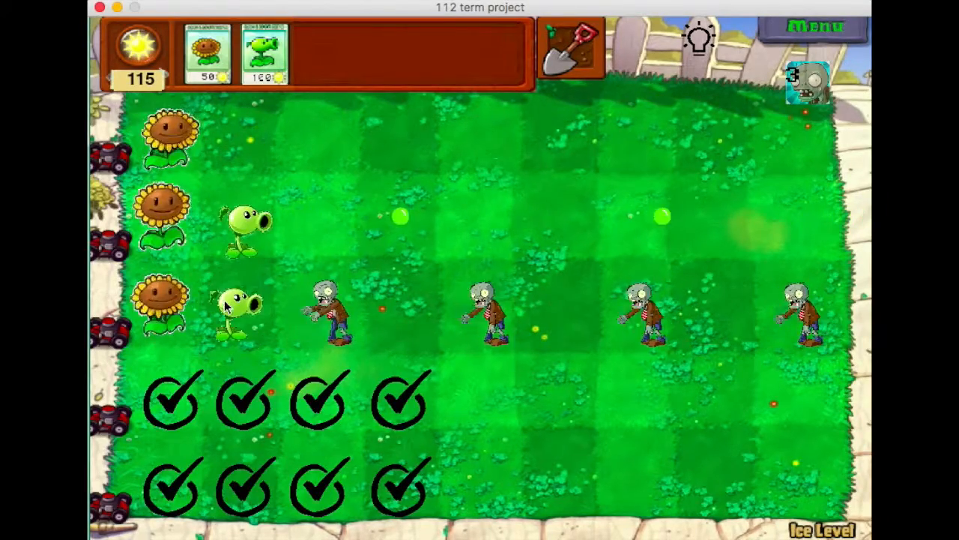